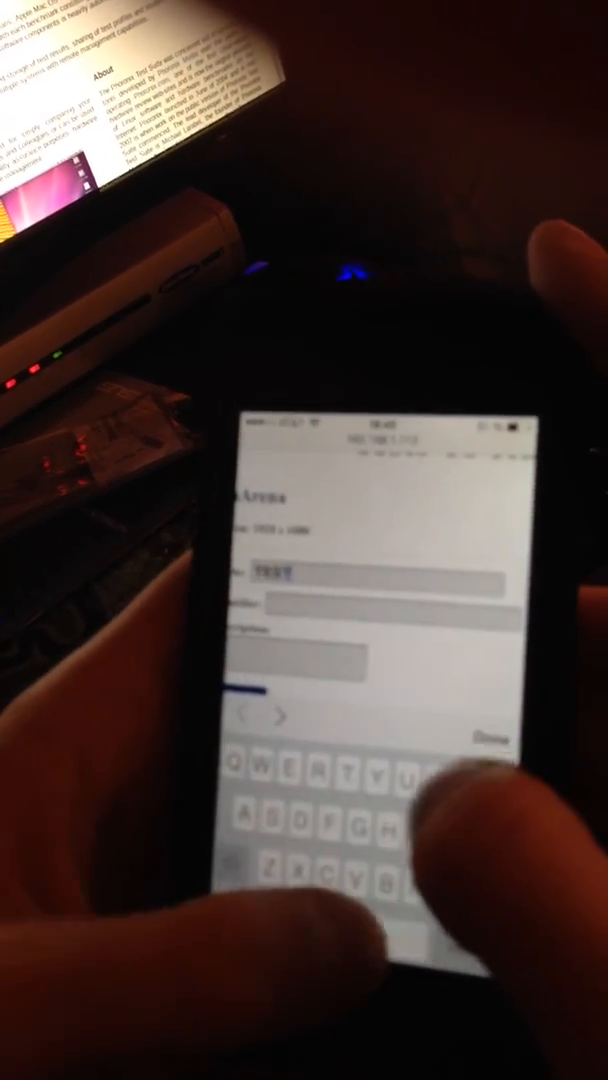
pyautogui.write('OPENAME')
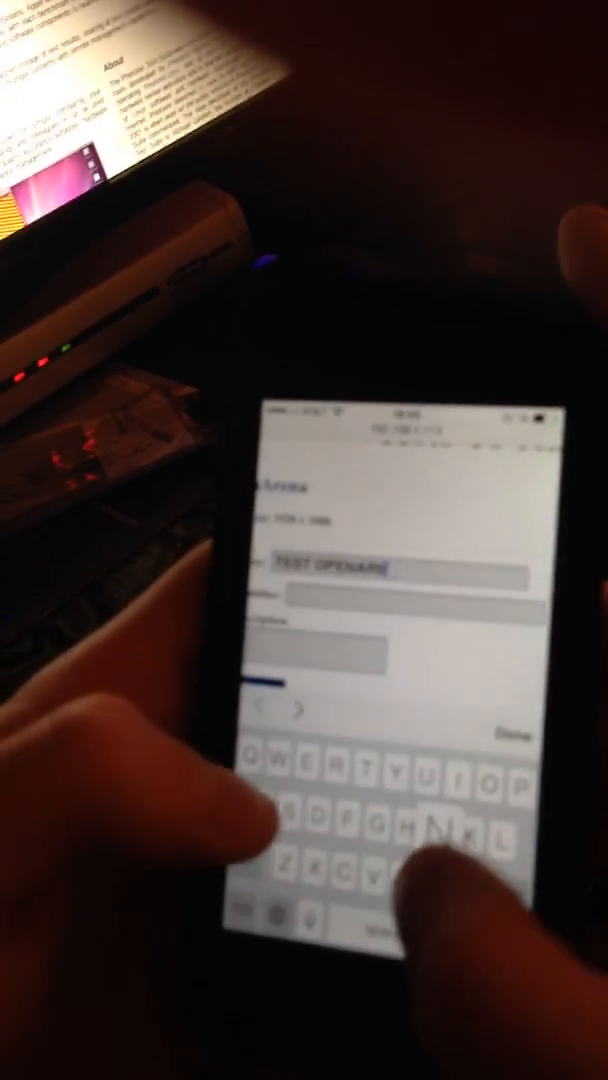